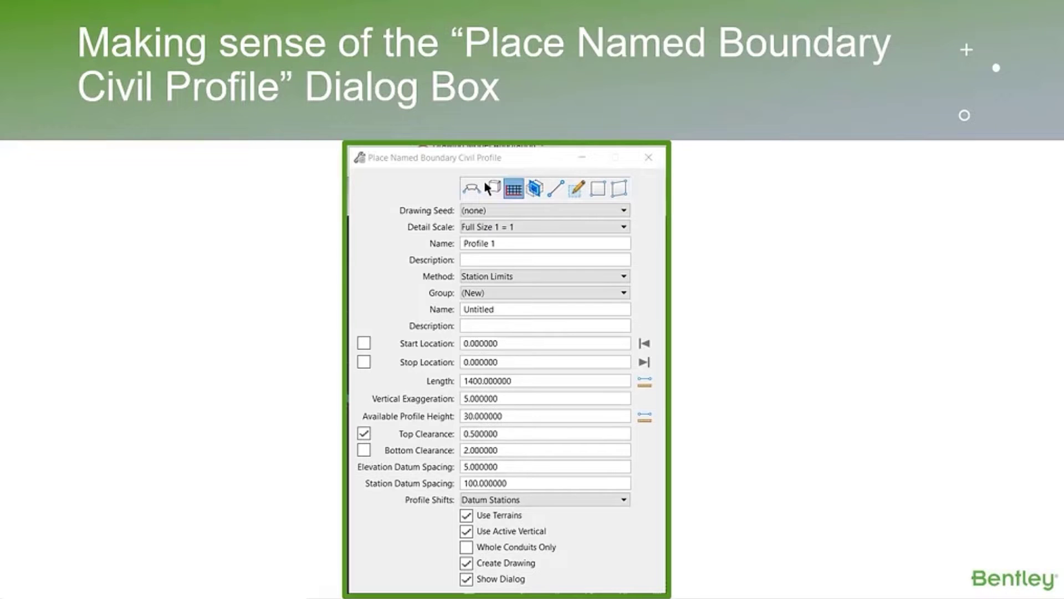
mouse_move(217, 252)
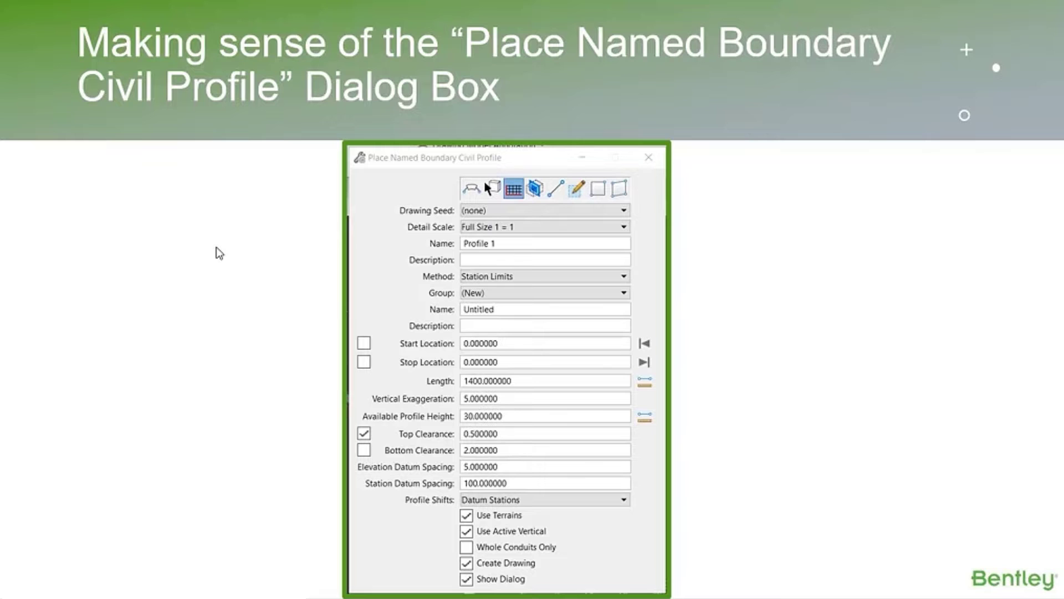
mouse_move(630, 168)
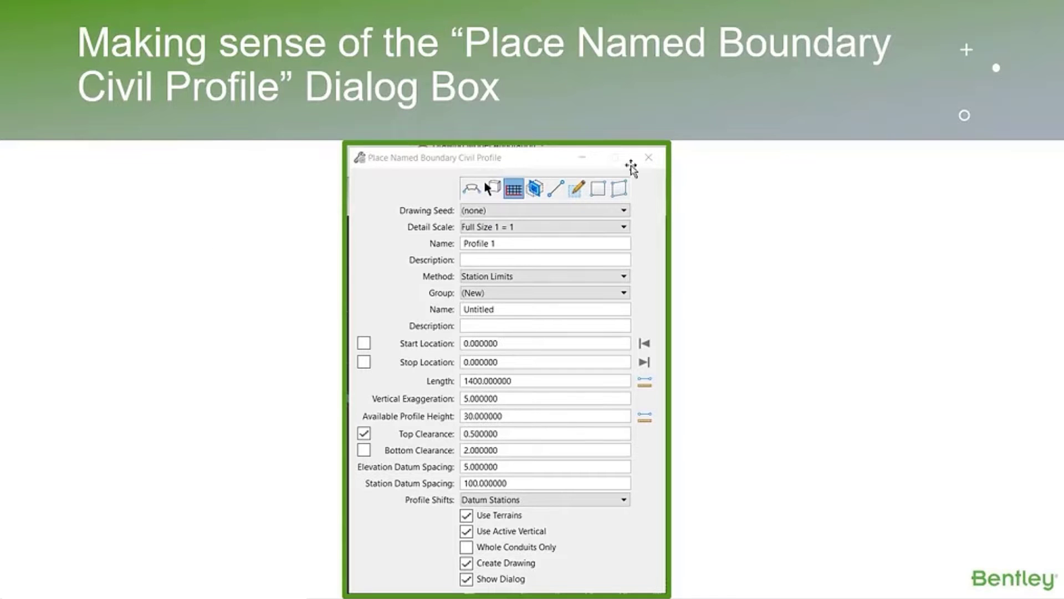
mouse_move(348, 568)
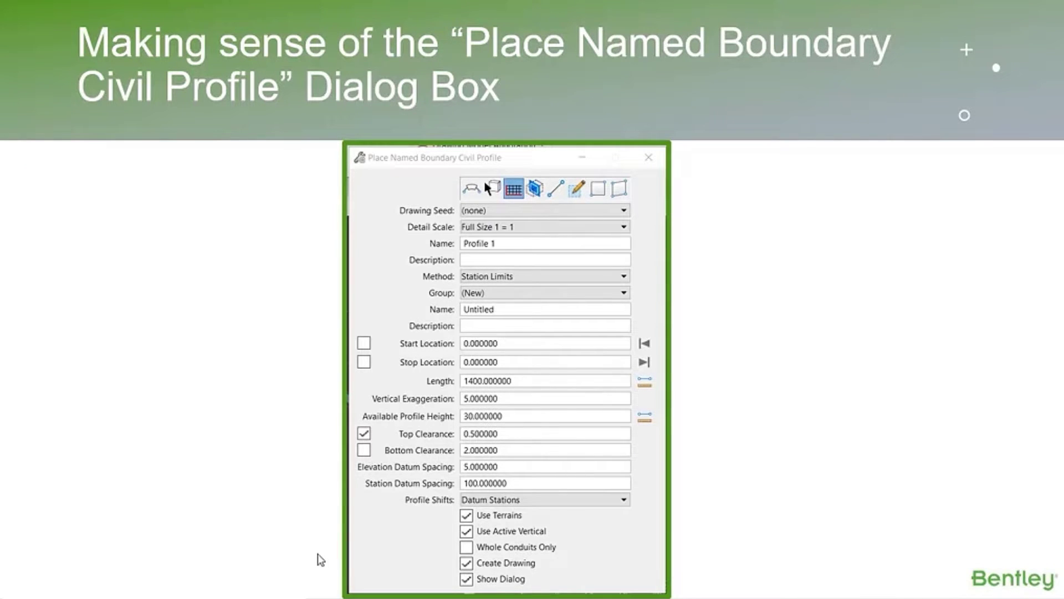
mouse_move(252, 539)
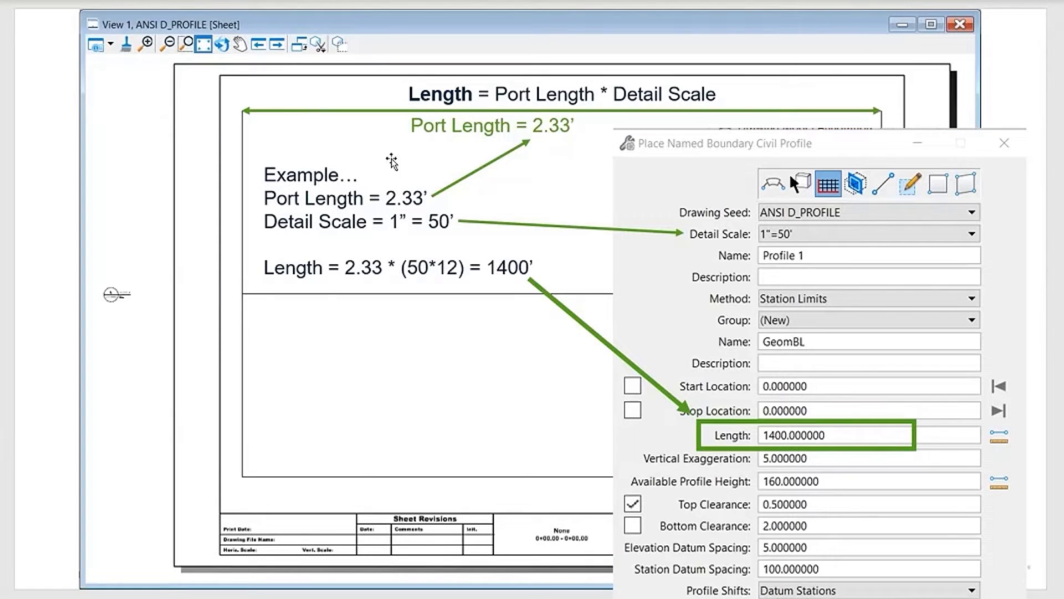
mouse_move(722, 448)
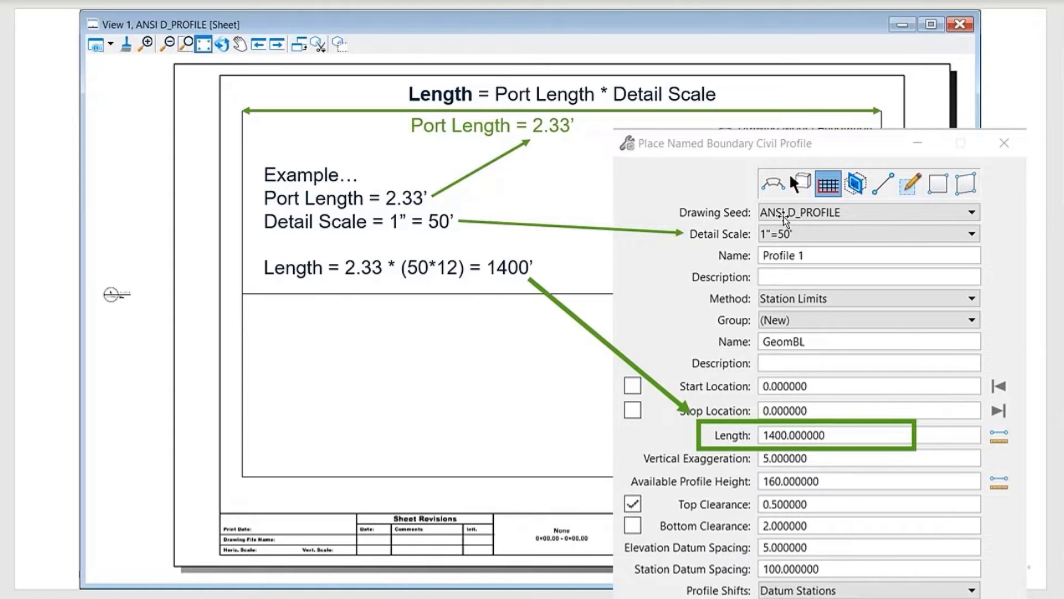
Advance to the Length slide showing 2.33 × 50×12 = 1400 feet
click(869, 234)
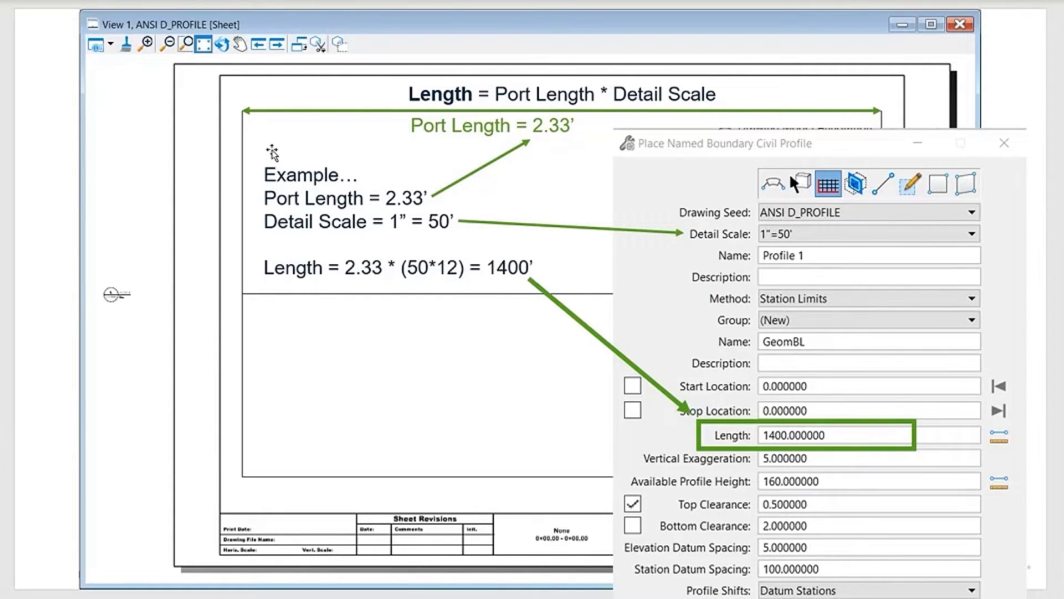
mouse_move(244, 131)
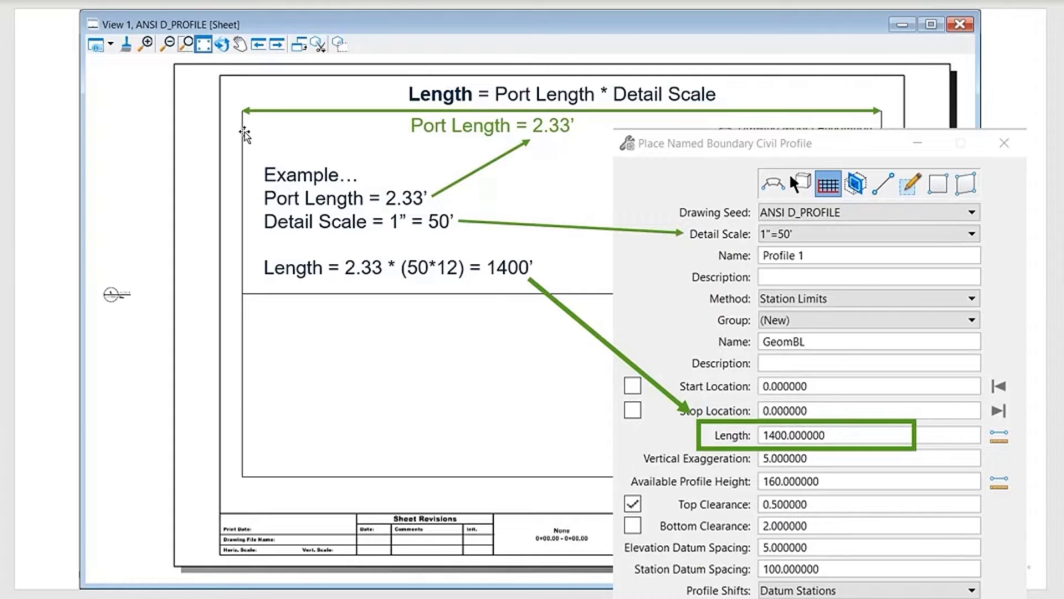
mouse_move(758, 120)
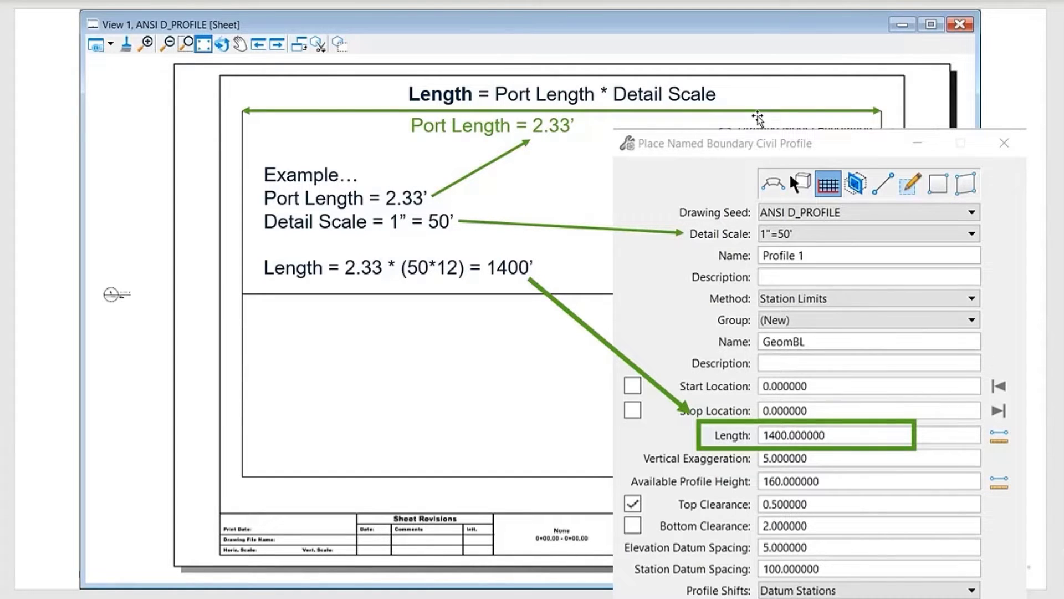
mouse_move(1008, 115)
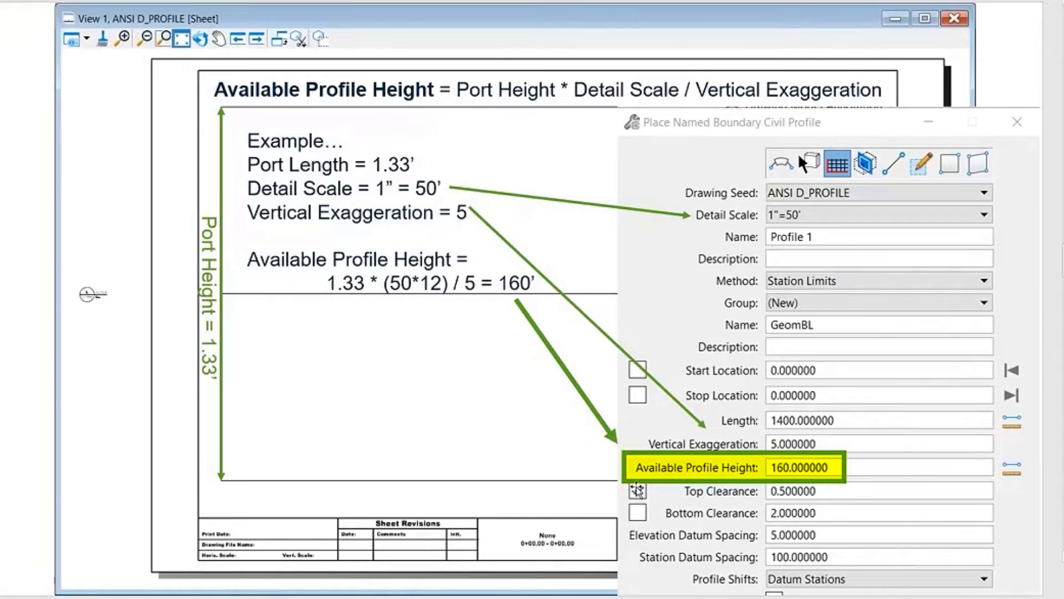
Advance to the Available Profile Height slide: 1.33 × 50×12 ÷ 5 = 160
click(636, 490)
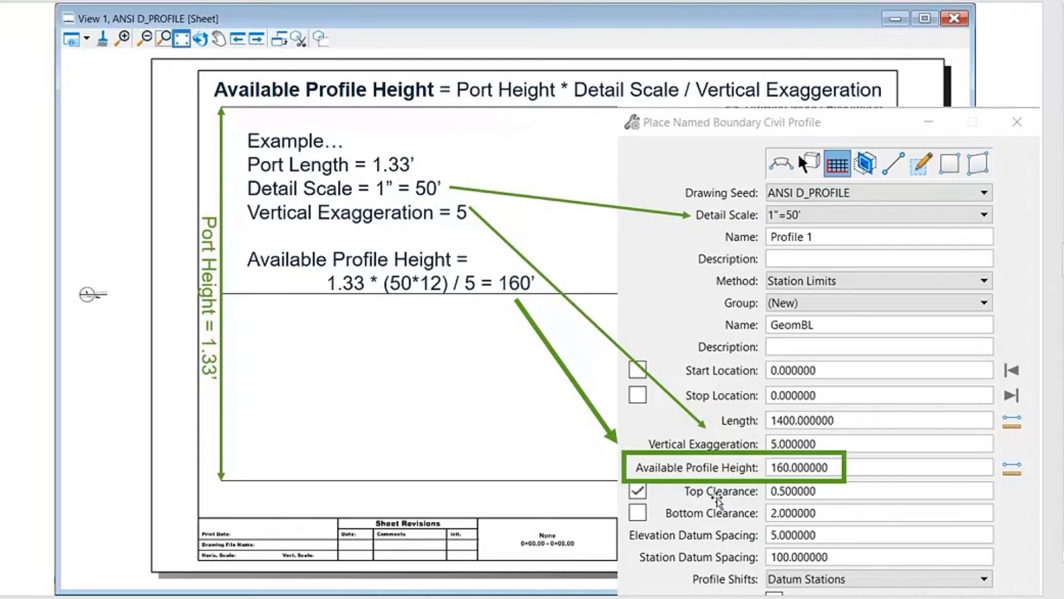
click(876, 444)
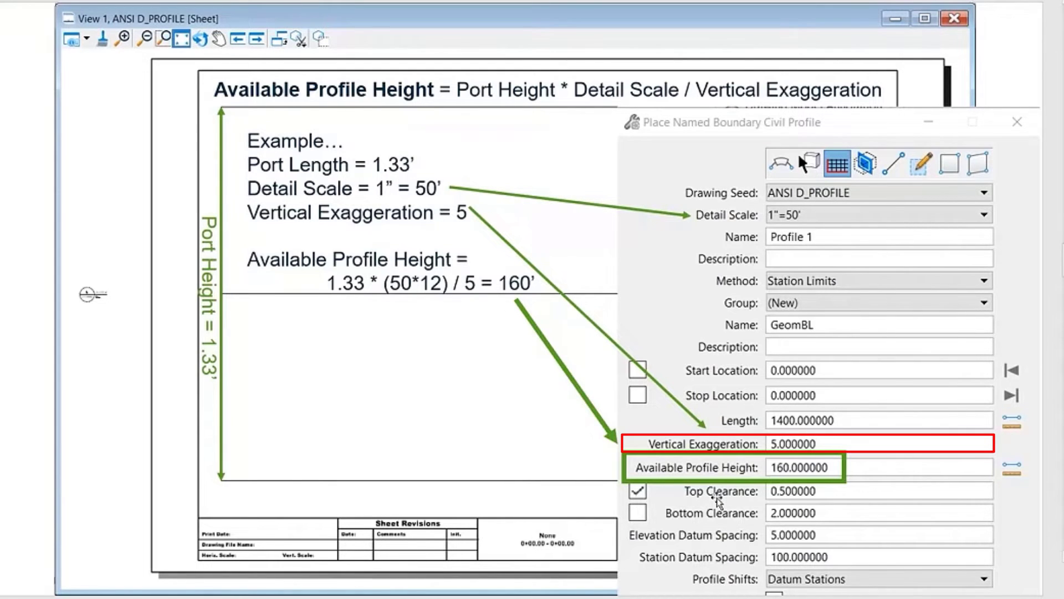
mouse_move(747, 451)
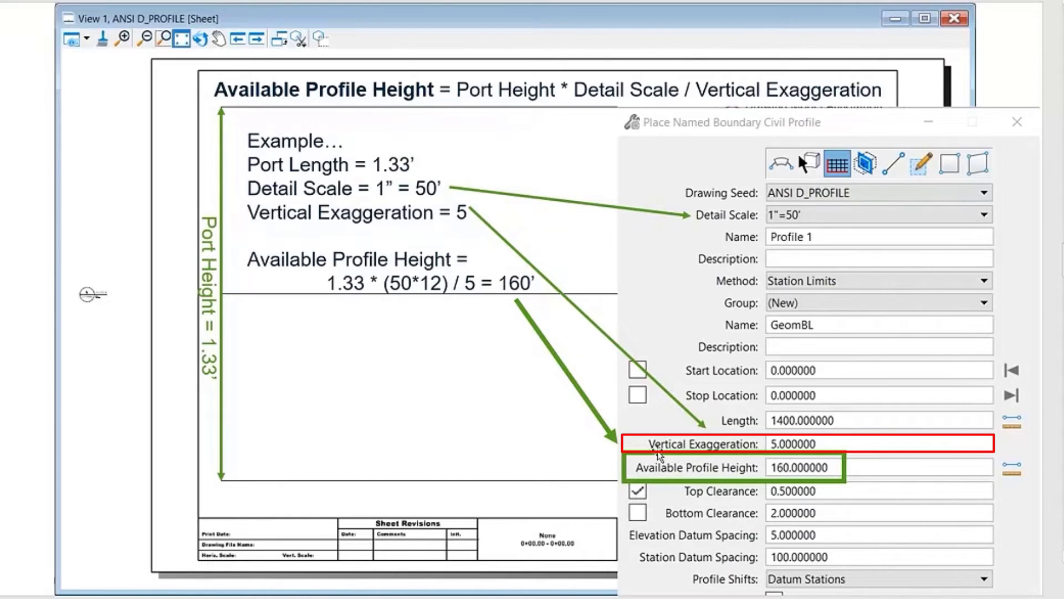
mouse_move(775, 458)
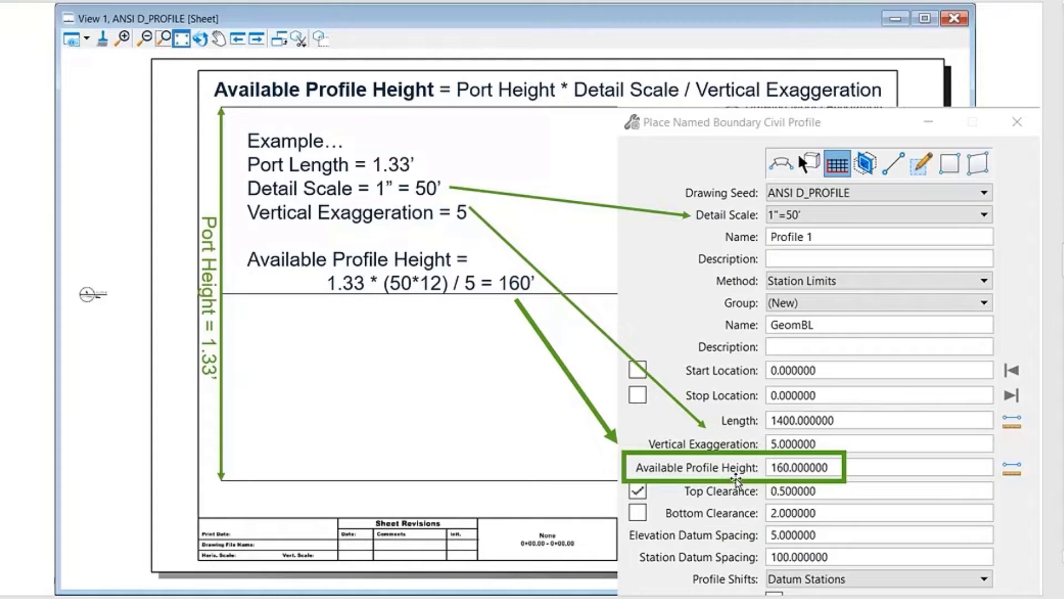
mouse_move(339, 469)
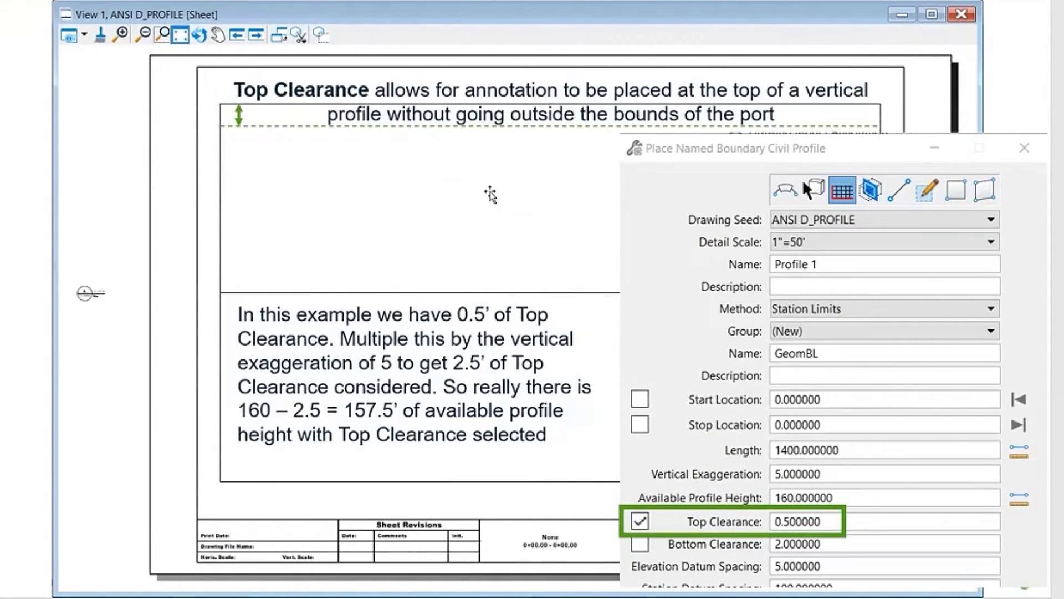
Advance to the Top and Bottom Clearance slides reducing profile height from 160
click(723, 521)
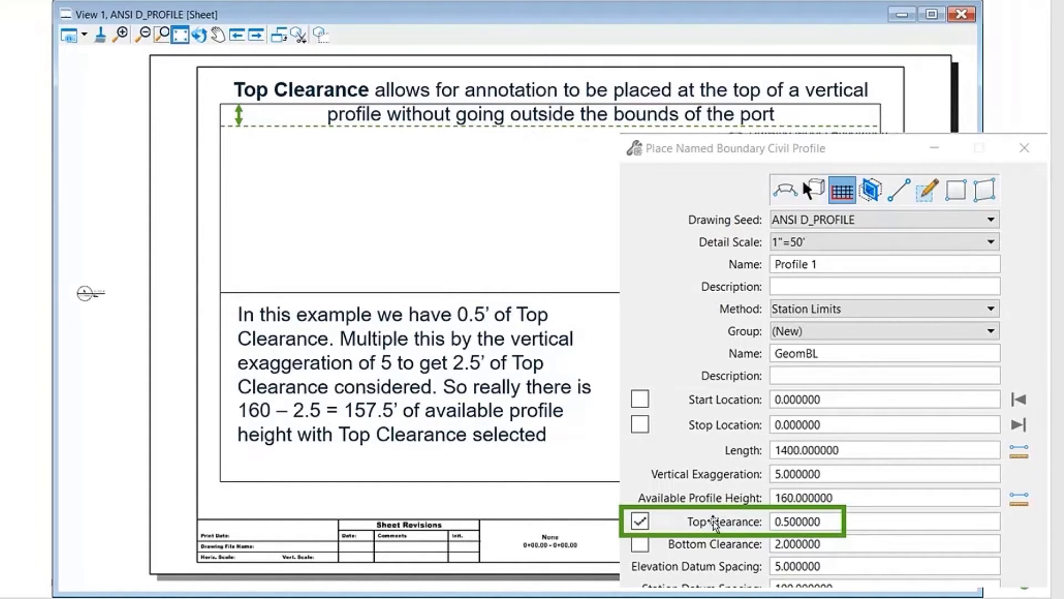
mouse_move(497, 488)
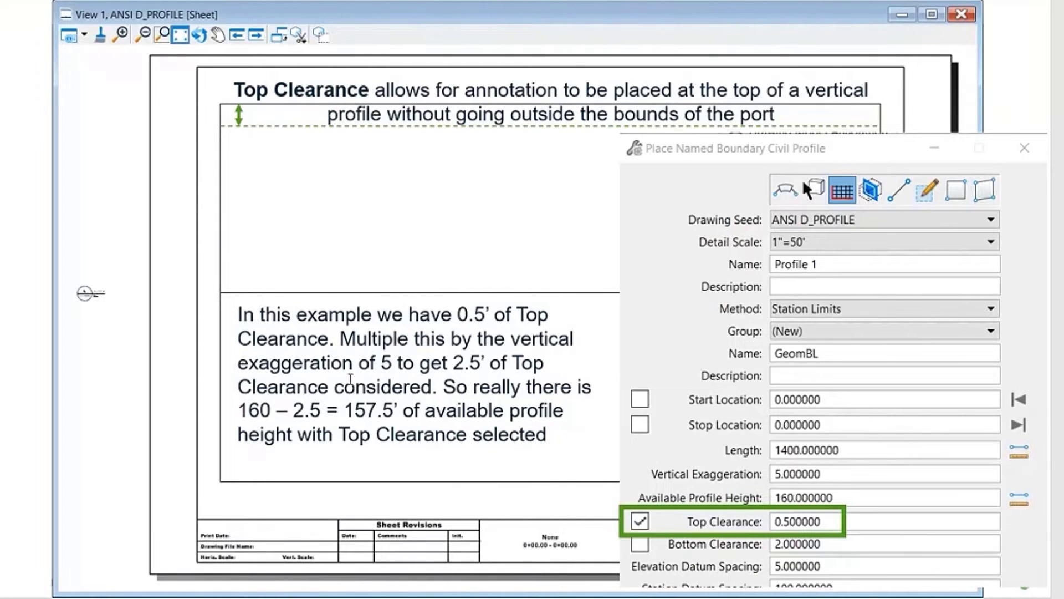
double_click(371, 410)
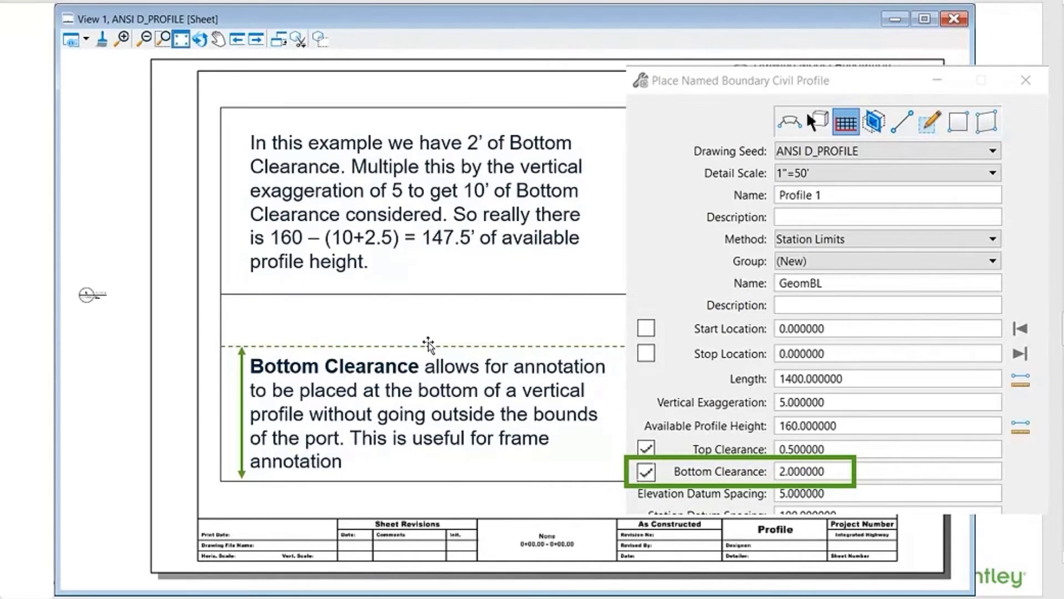
mouse_move(761, 499)
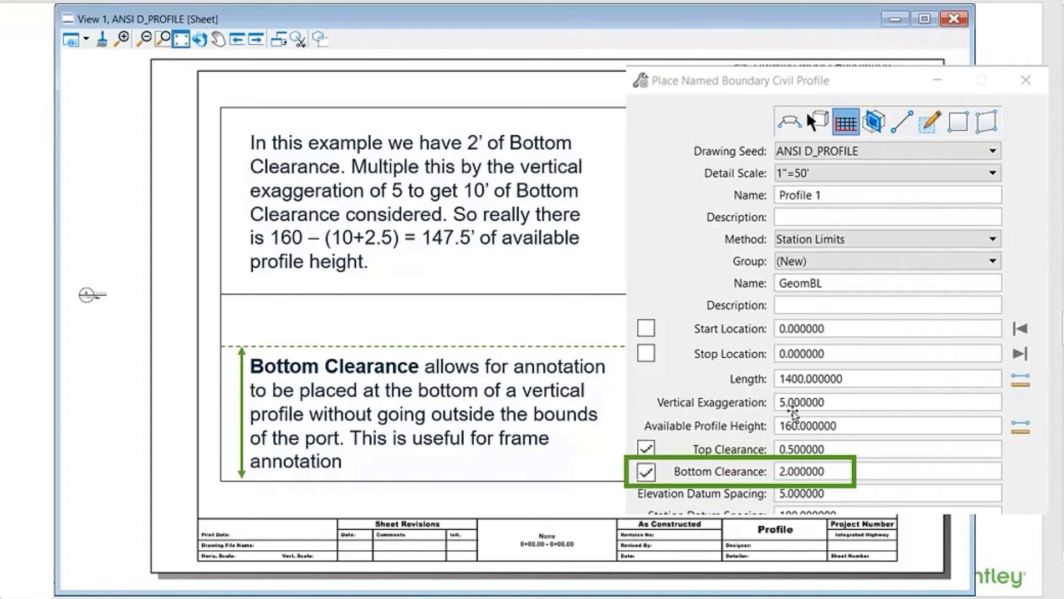
mouse_move(445, 247)
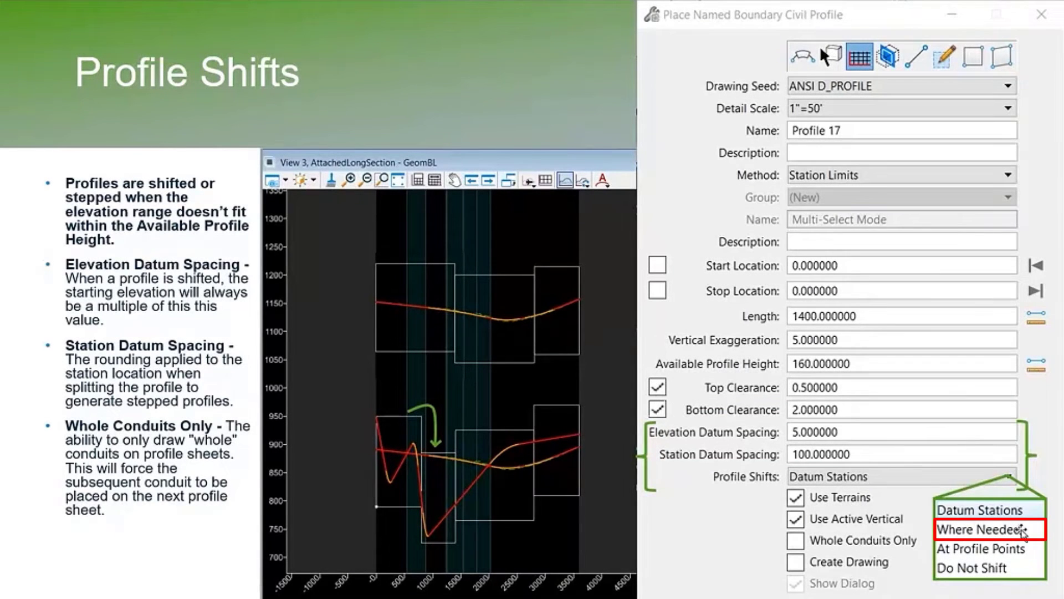
mouse_move(983, 549)
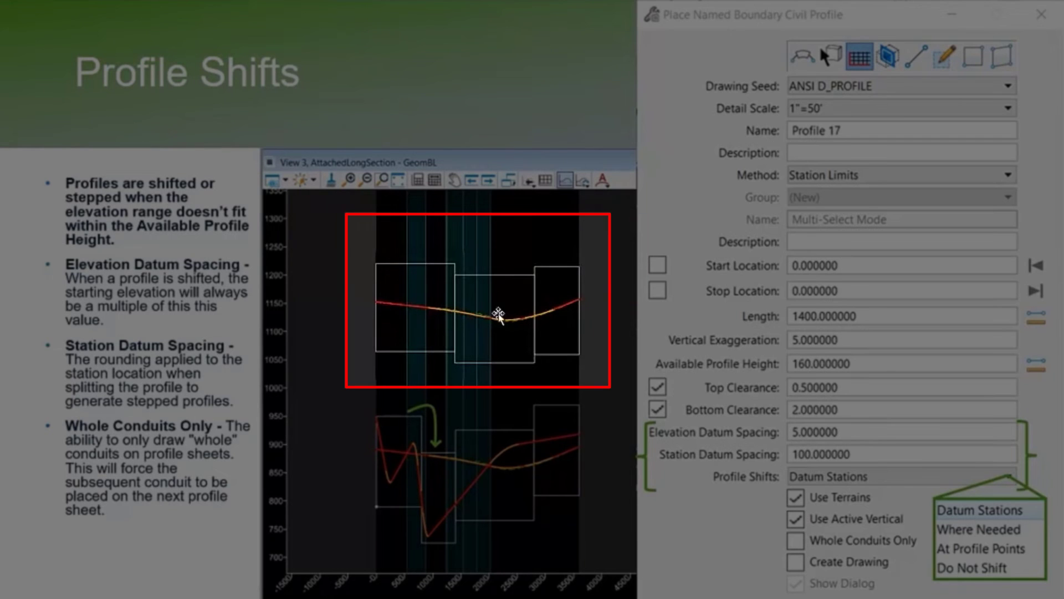
mouse_move(576, 306)
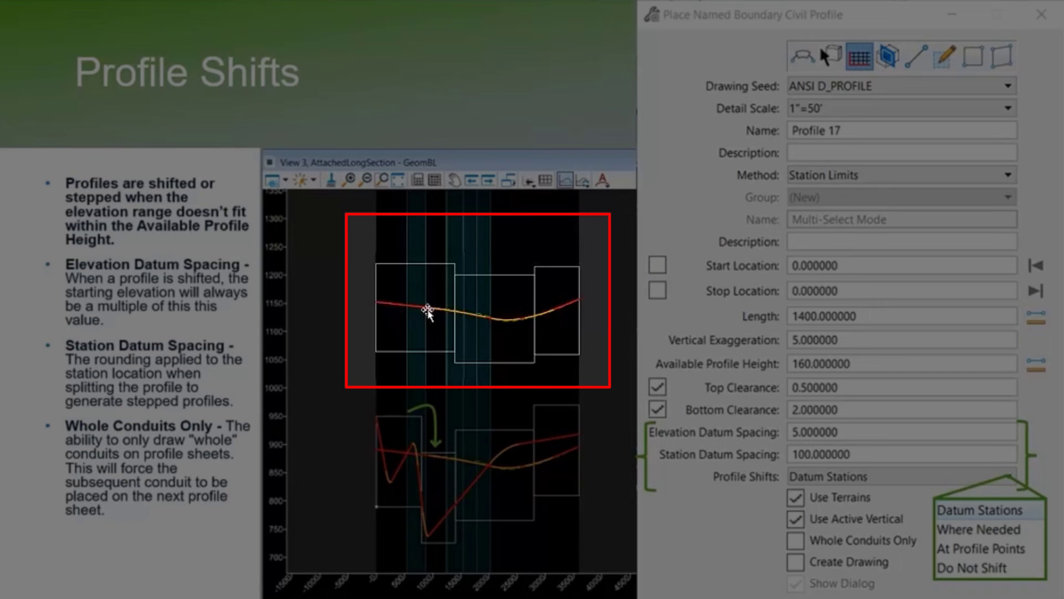
mouse_move(396, 306)
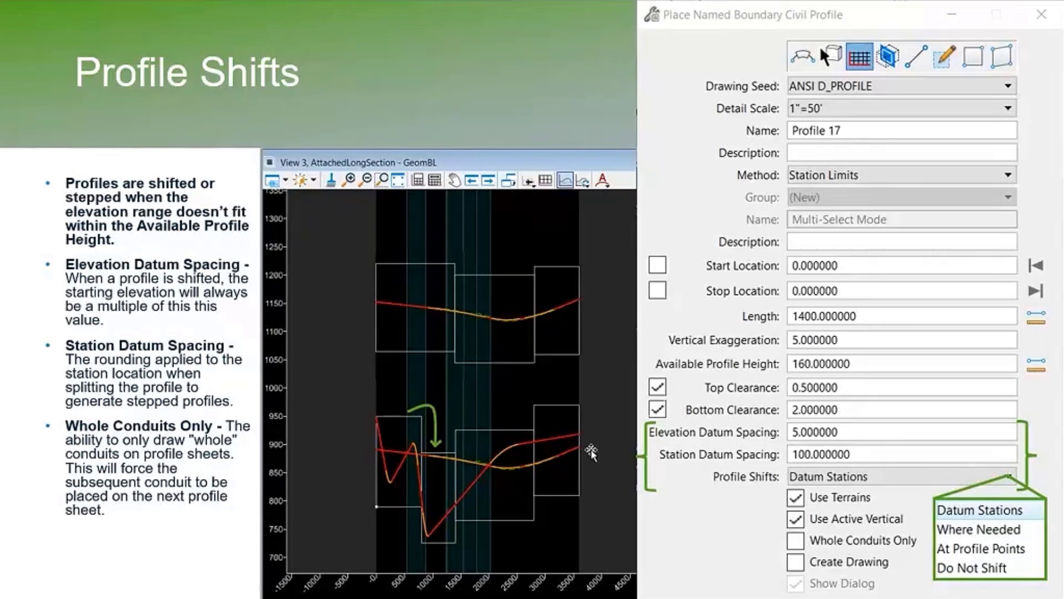
mouse_move(761, 490)
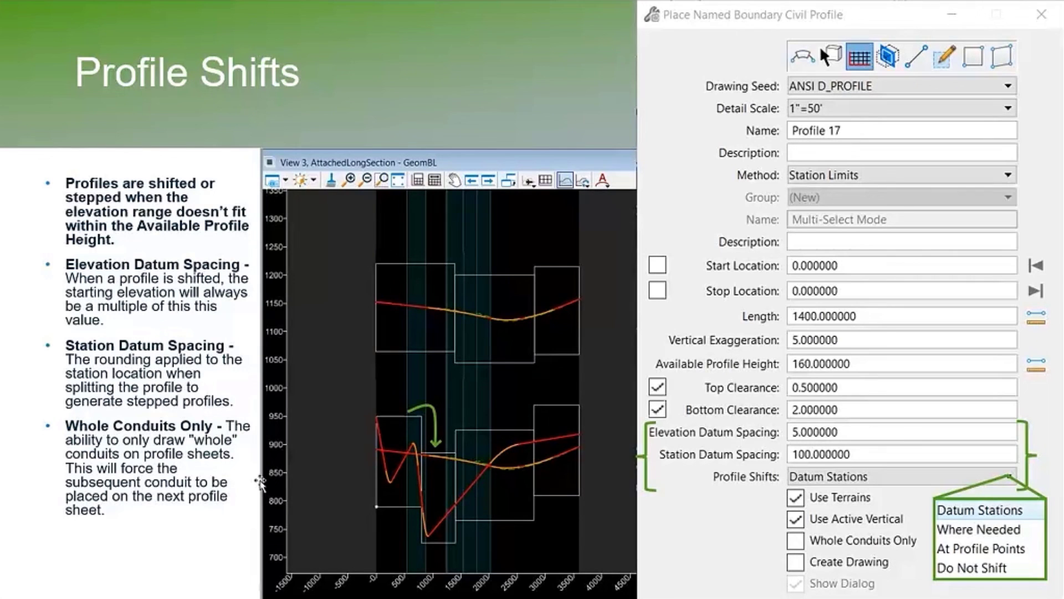
mouse_move(376, 534)
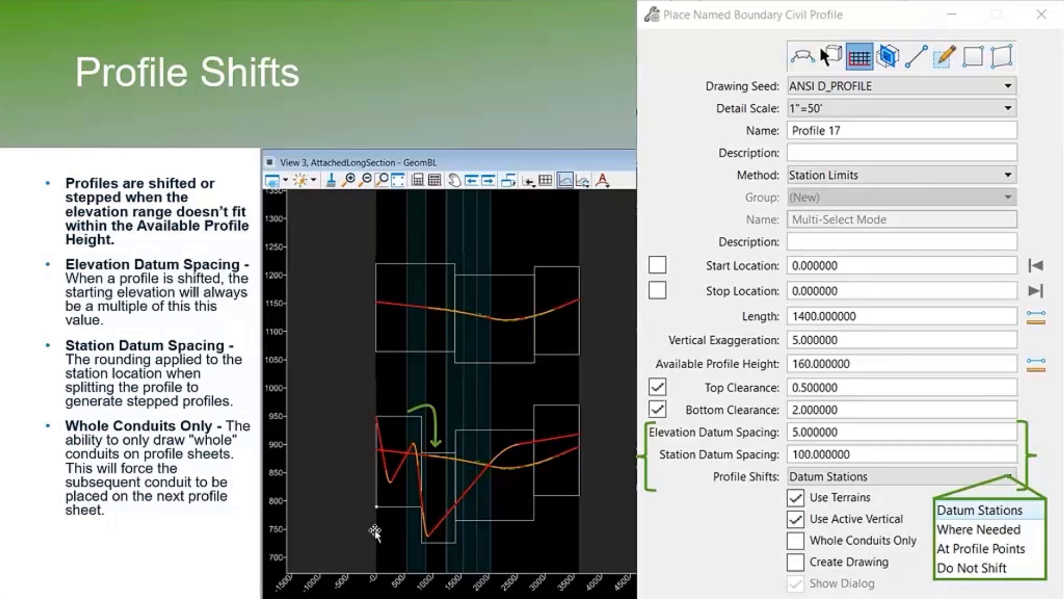
mouse_move(588, 496)
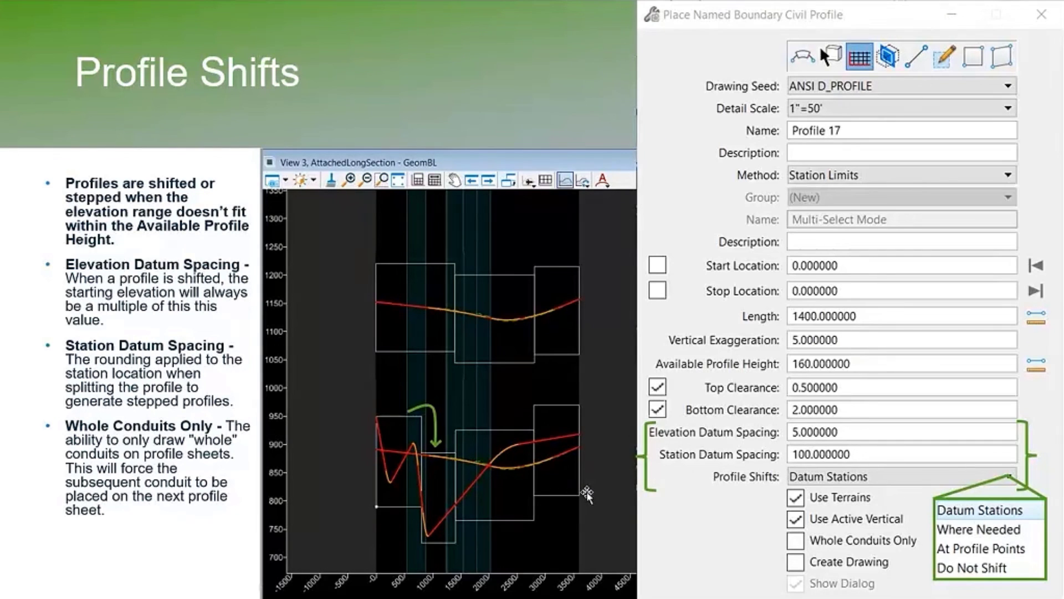
mouse_move(746, 488)
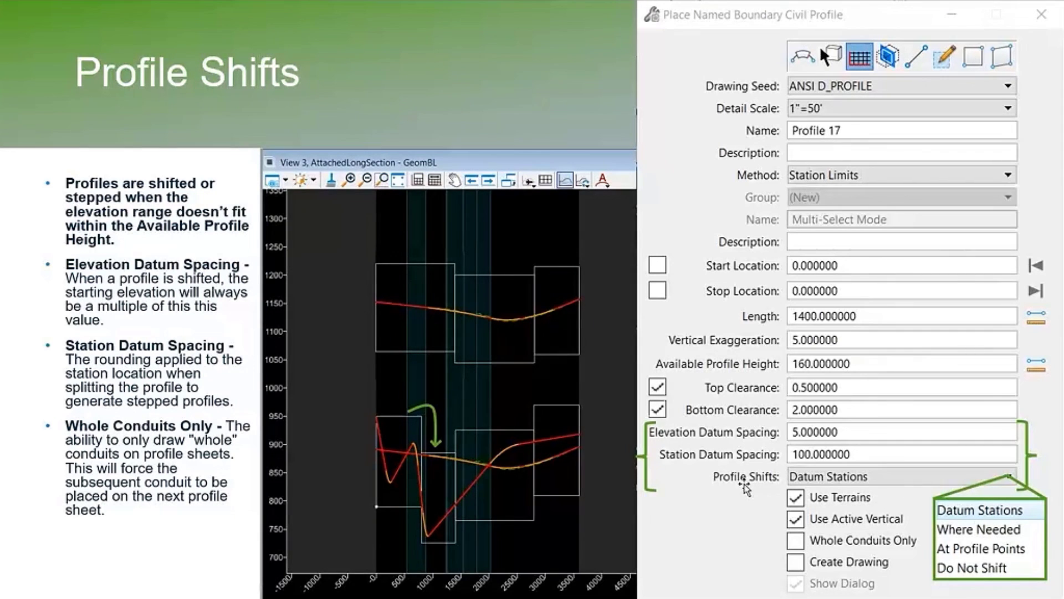